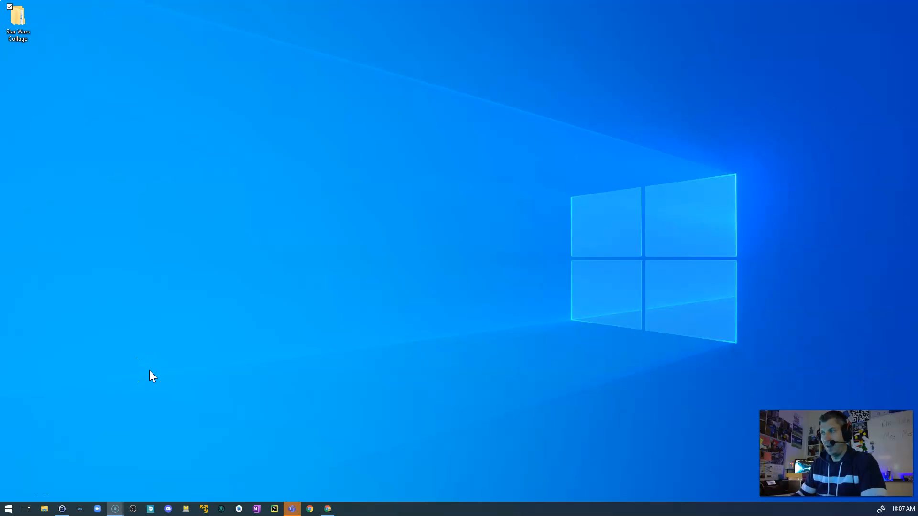
Step: Inside the Star Wars Collage folder, create a subfolder named 'Collage Editing'
left_click(18, 20)
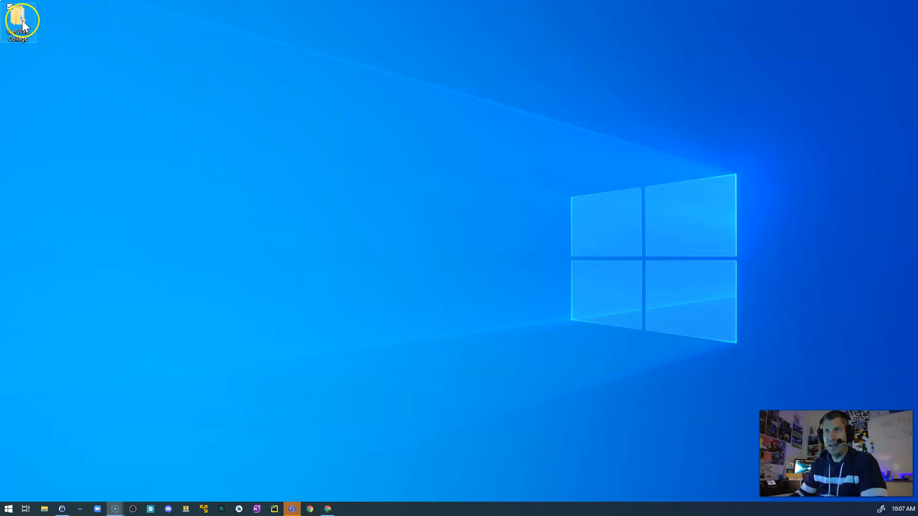
double_click(18, 21)
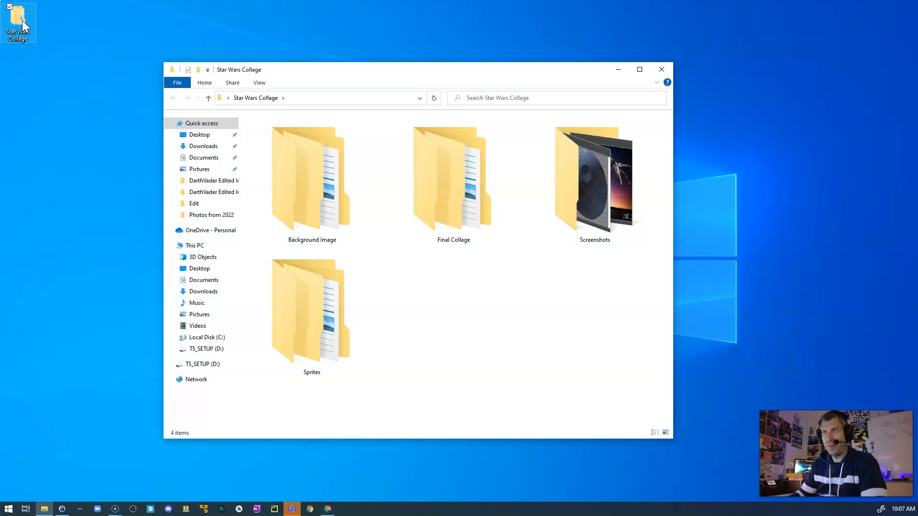
mouse_move(378, 304)
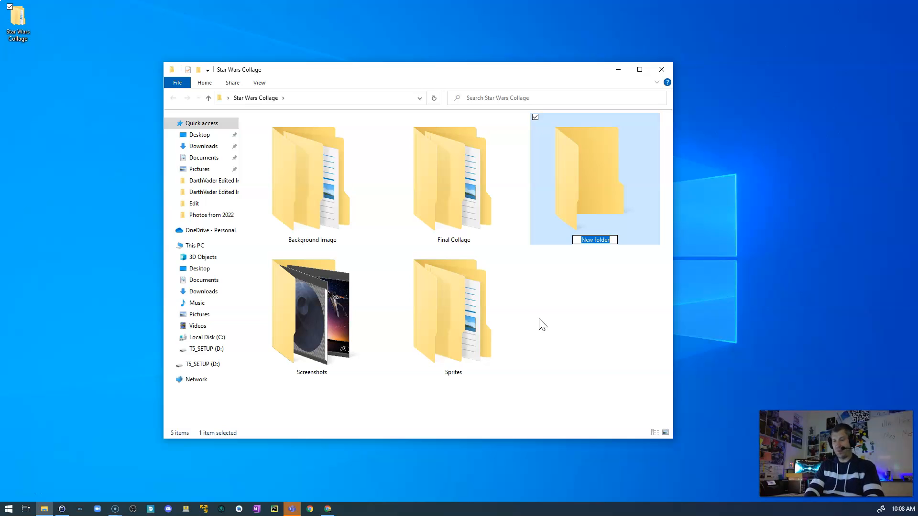
type("Collage")
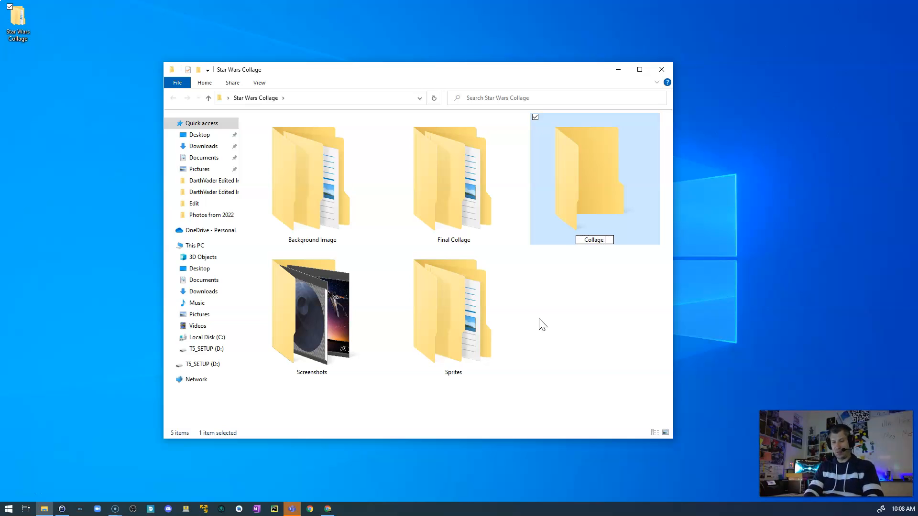
type("Editing")
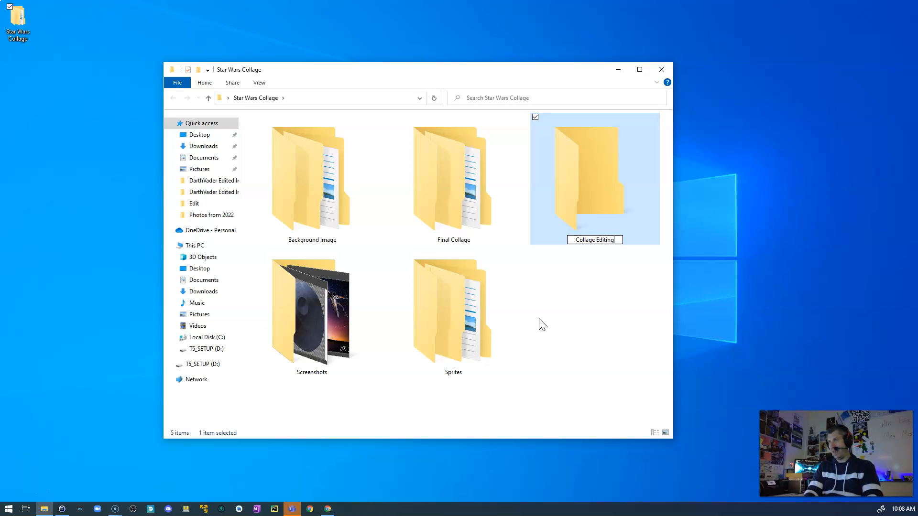
key("Return")
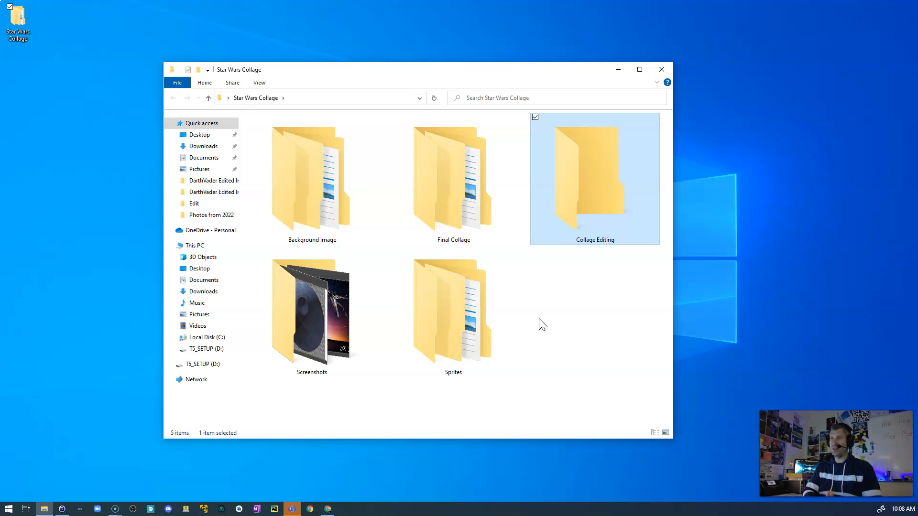
mouse_move(603, 224)
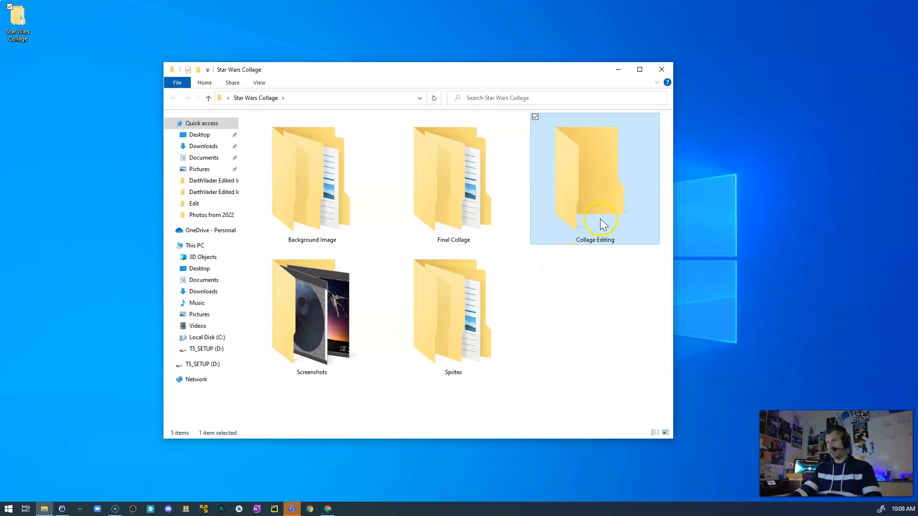
Step: Copy StarsBackground from Background Image > Edit into the Collage Editing folder
double_click(595, 175)
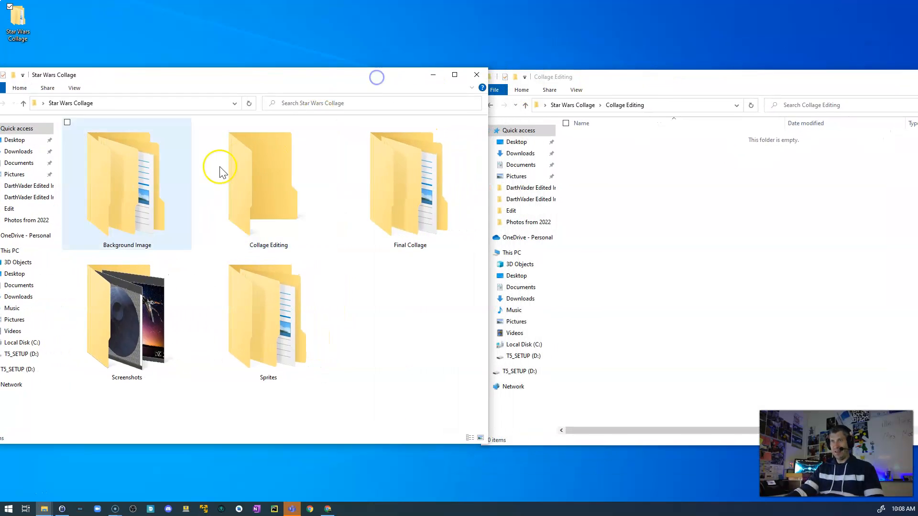
double_click(127, 182)
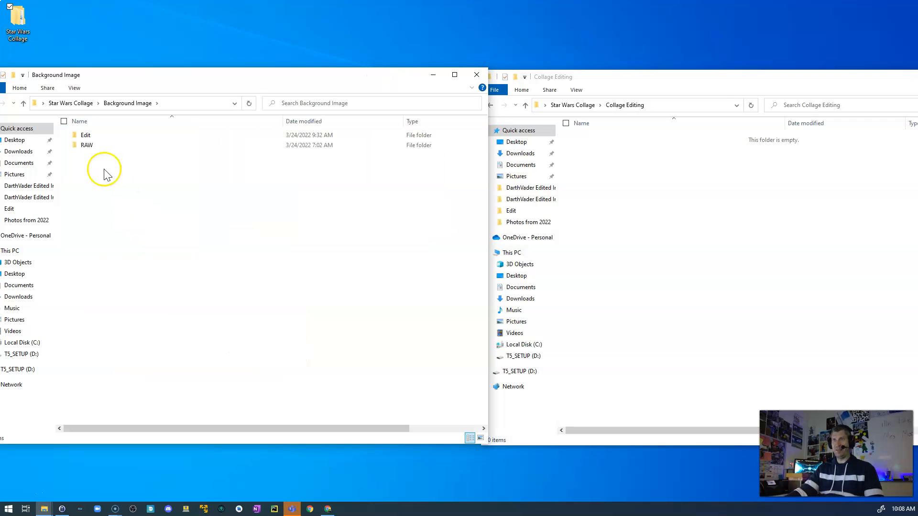
double_click(85, 135)
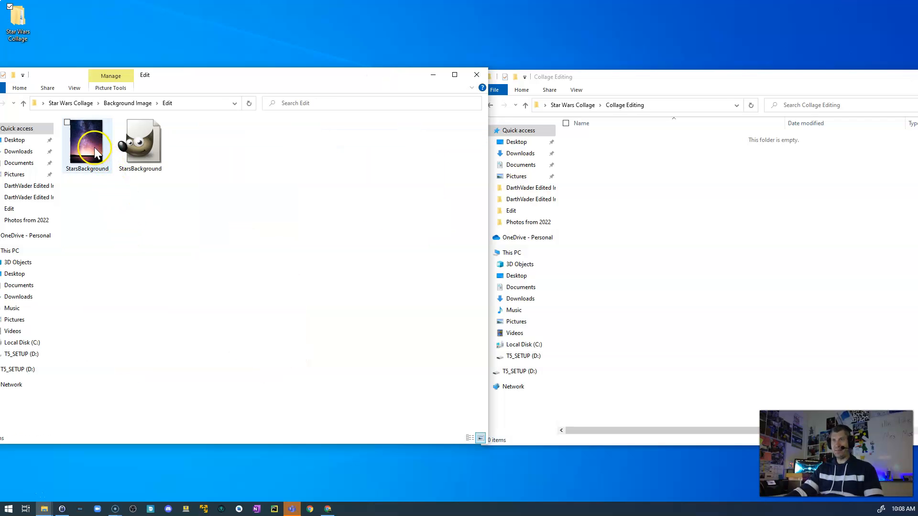
left_click(87, 143)
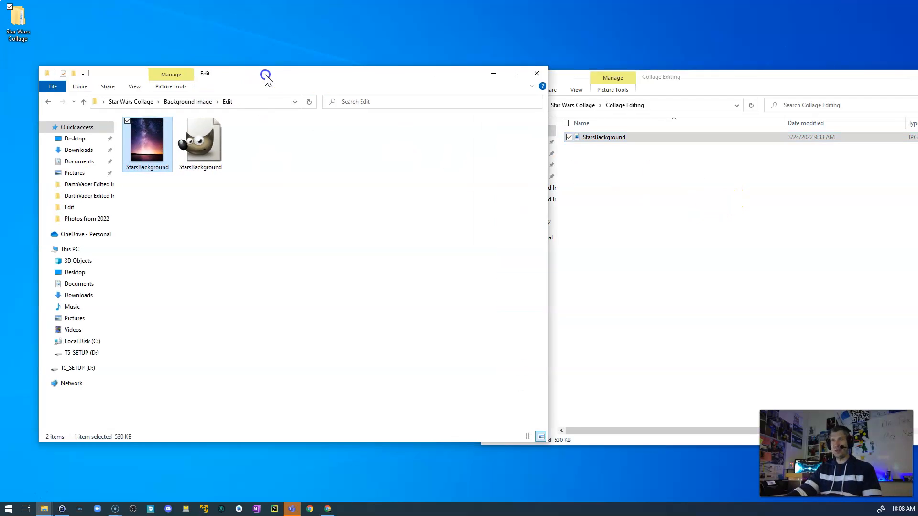
Step: Browse to the Sprites folder inside Final Collage
left_click(49, 101)
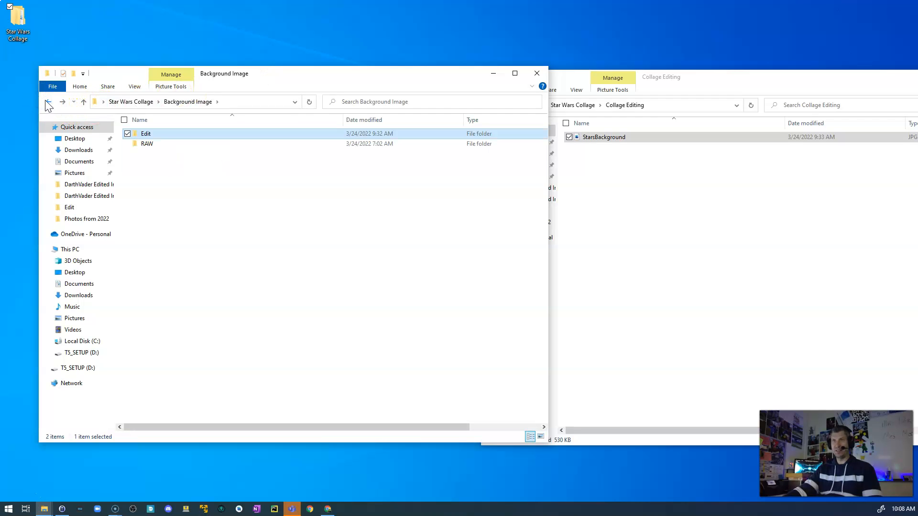
left_click(49, 102)
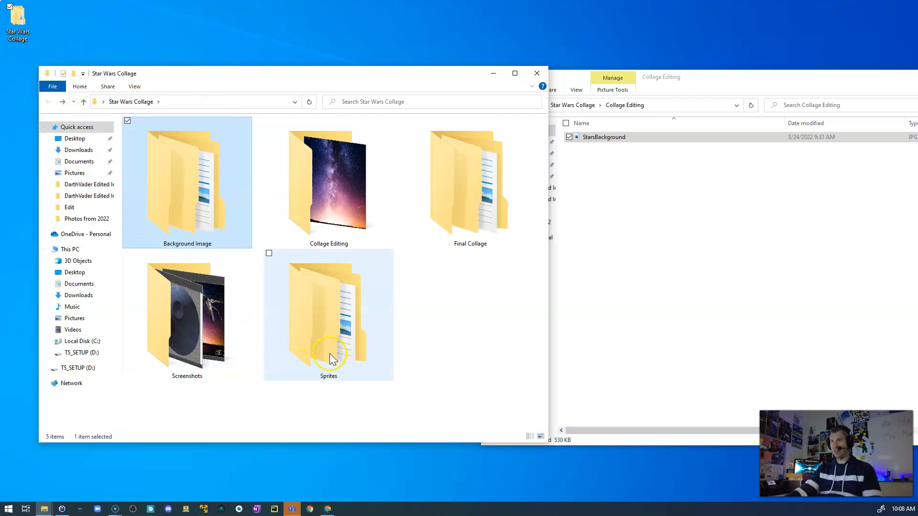
double_click(469, 182)
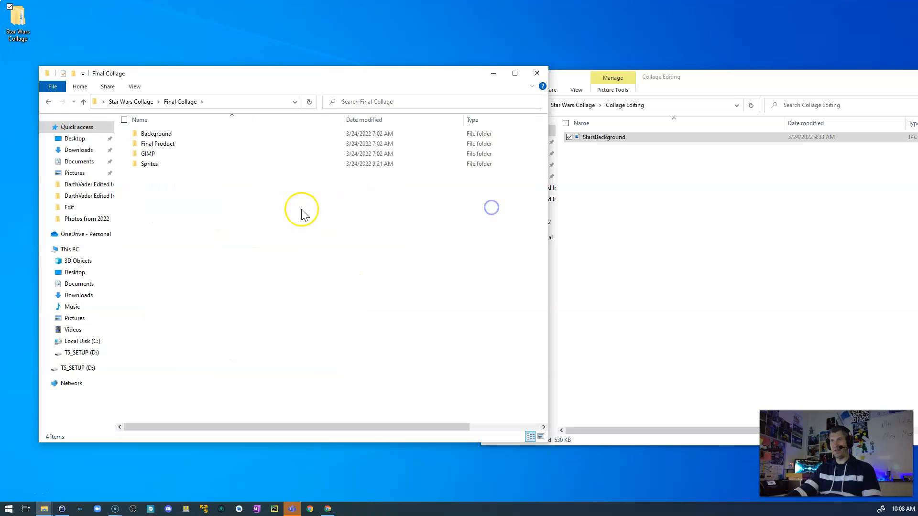
double_click(149, 163)
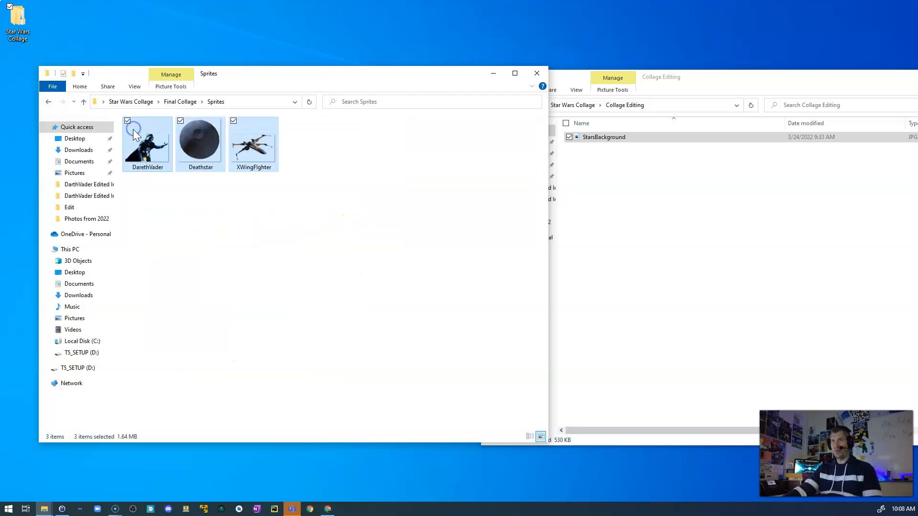
Step: Copy the DarethVader, Deathstar and XWingFighter sprites, then close the Sprites window
left_click(311, 182)
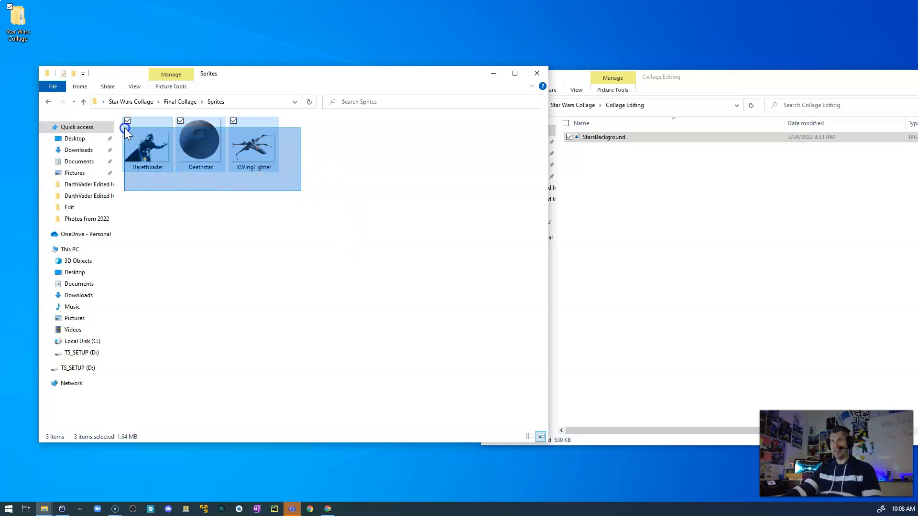
left_click(313, 264)
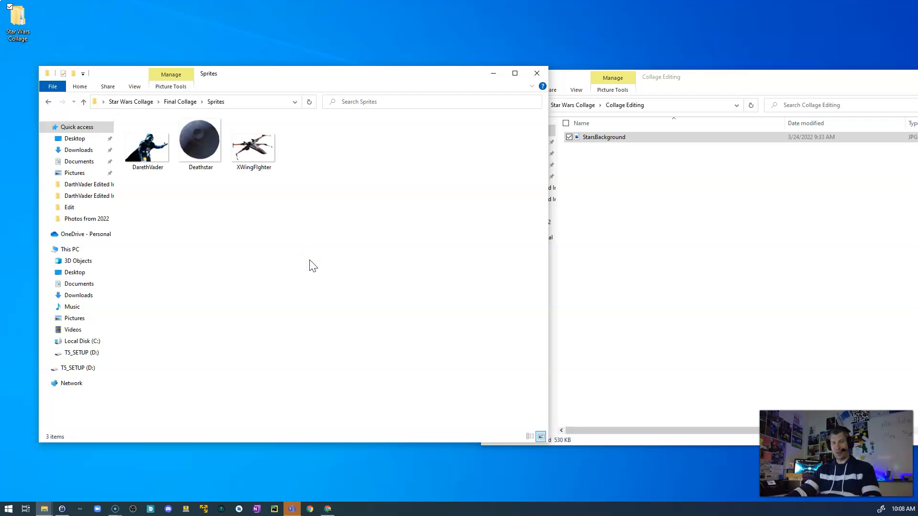
key("ctrl+a")
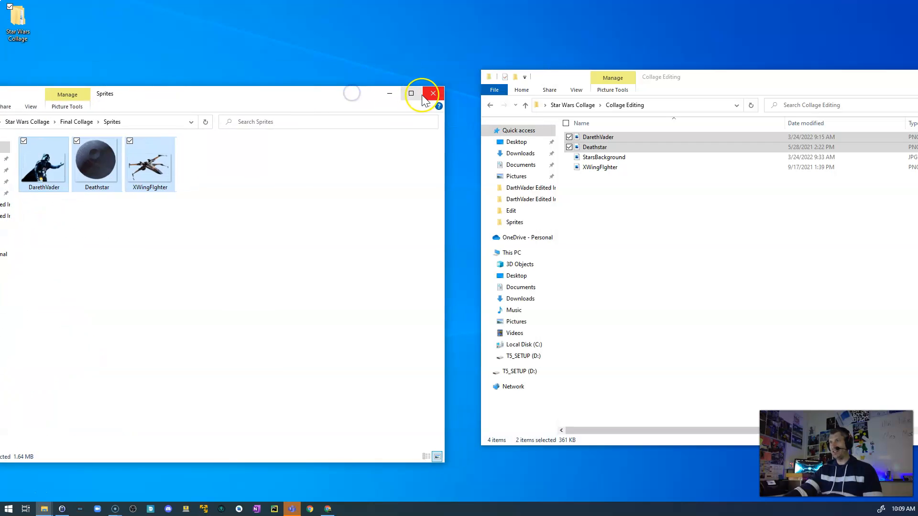
left_click(432, 93)
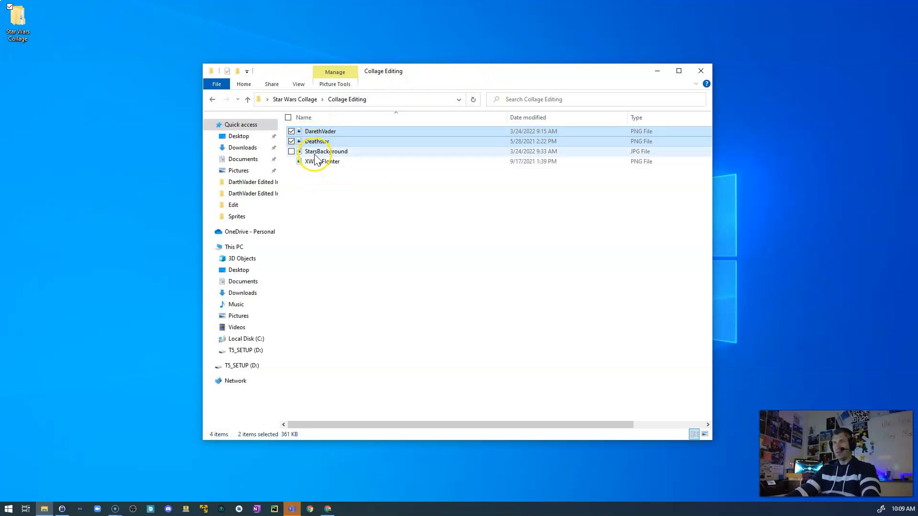
mouse_move(325, 151)
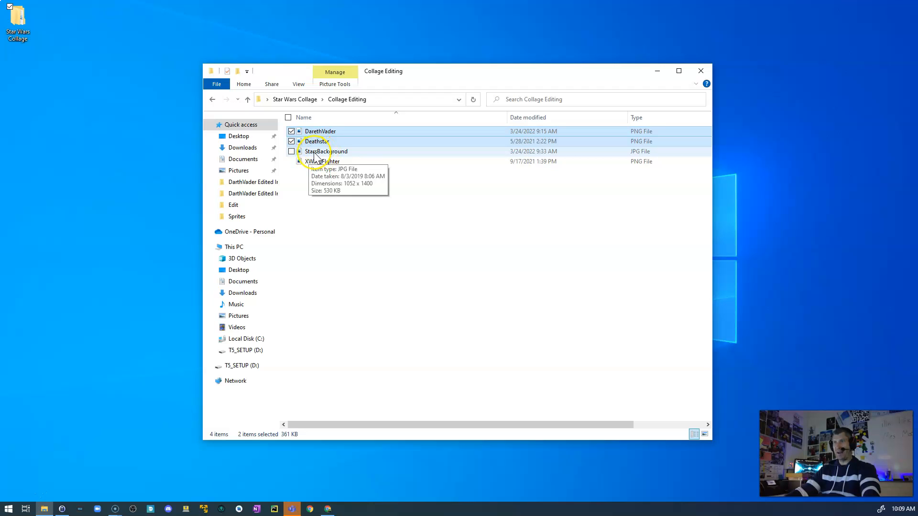
Step: Open the StarsBackground image in GIMP from Explorer's Open with menu
left_click(326, 151)
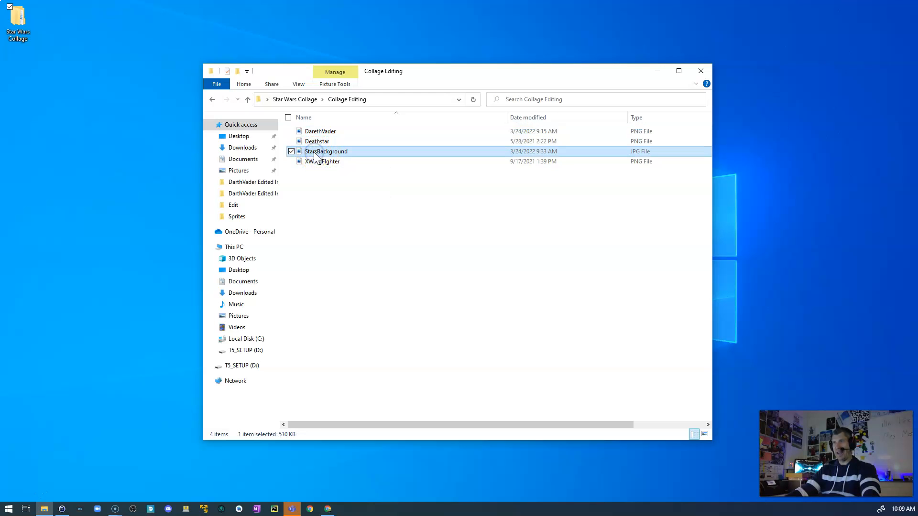
right_click(326, 151)
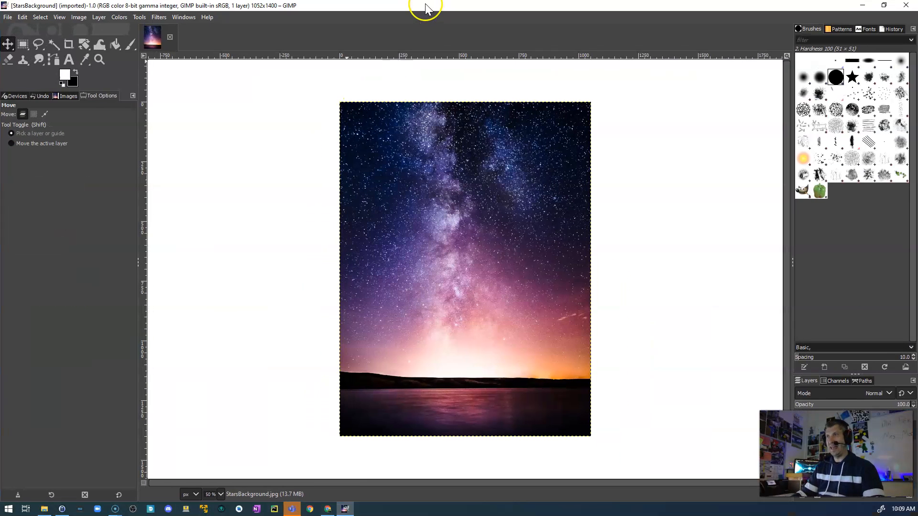
mouse_move(269, 218)
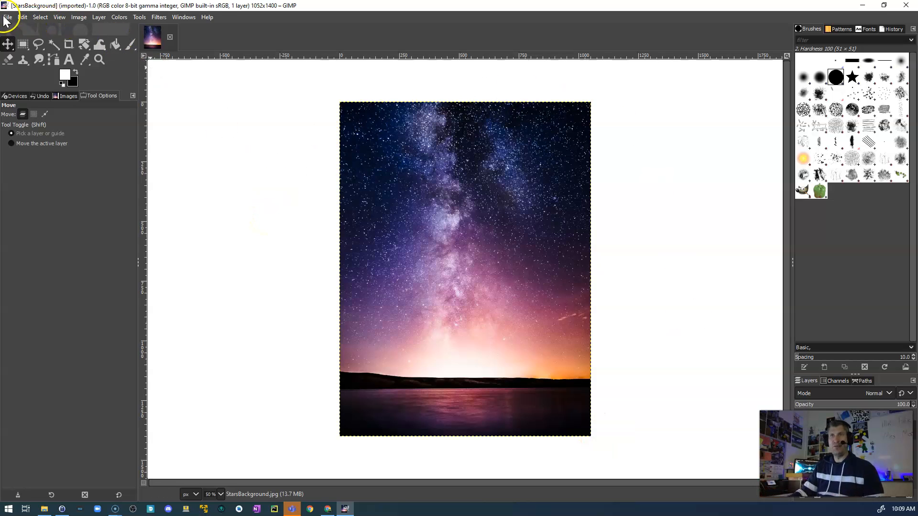
Step: Save the image as StarWarsCollage.xcf in the Collage Editing folder
left_click(7, 16)
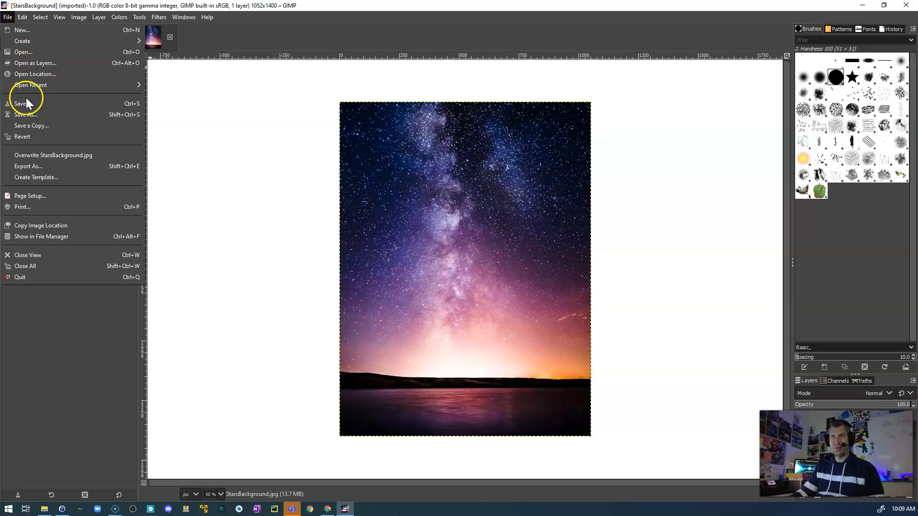
left_click(20, 104)
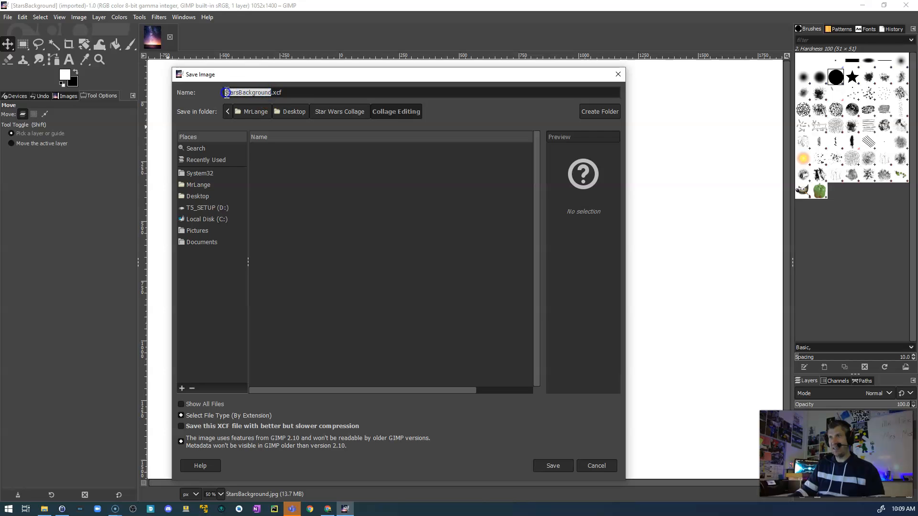
type("Collage.xcf")
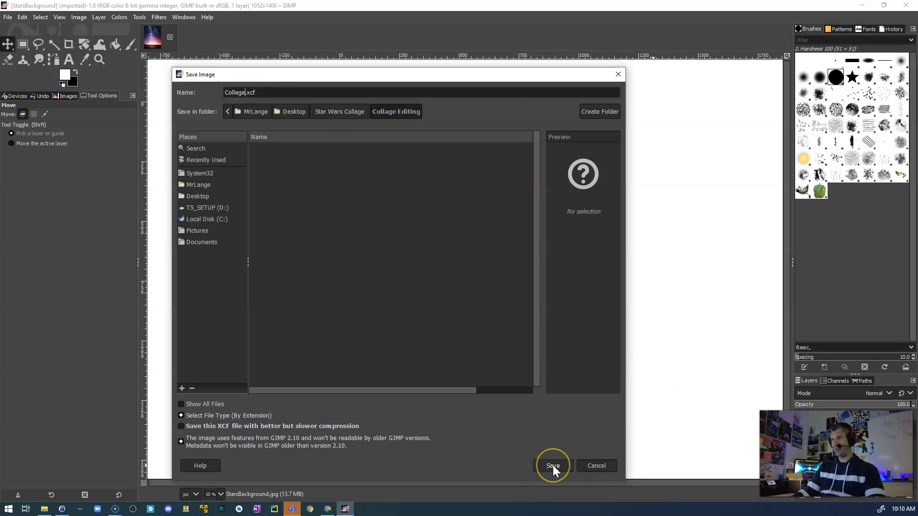
mouse_move(260, 221)
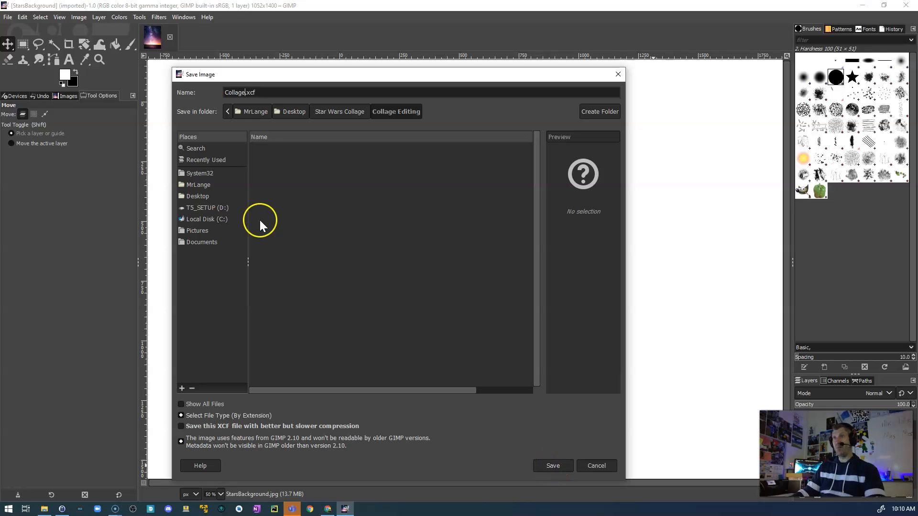
left_click(225, 92)
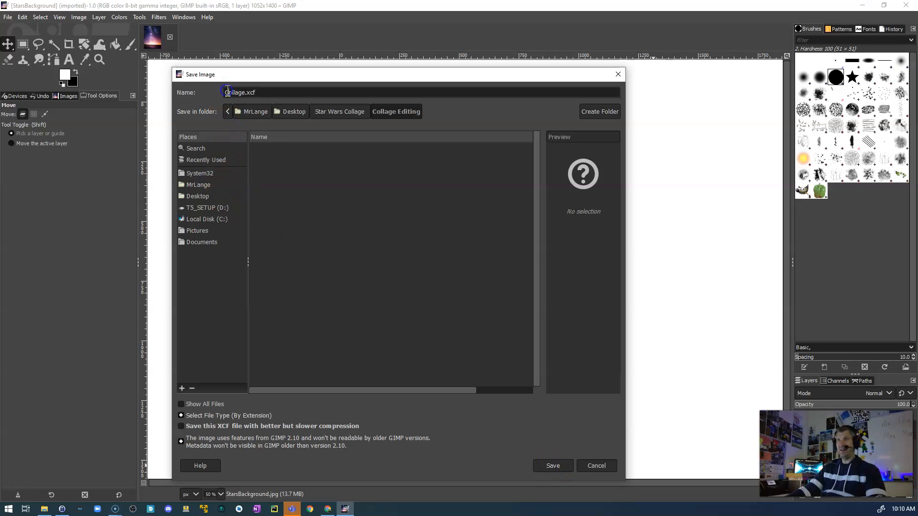
type("StarWars")
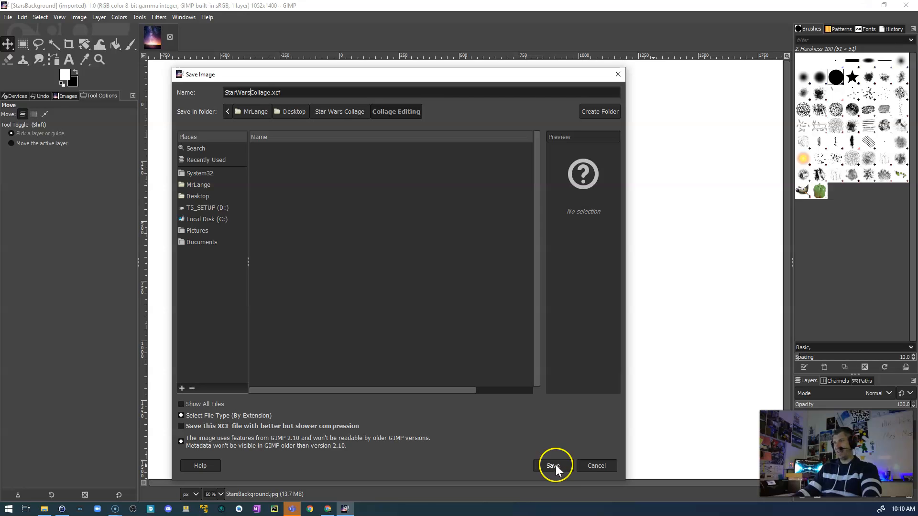
left_click(552, 465)
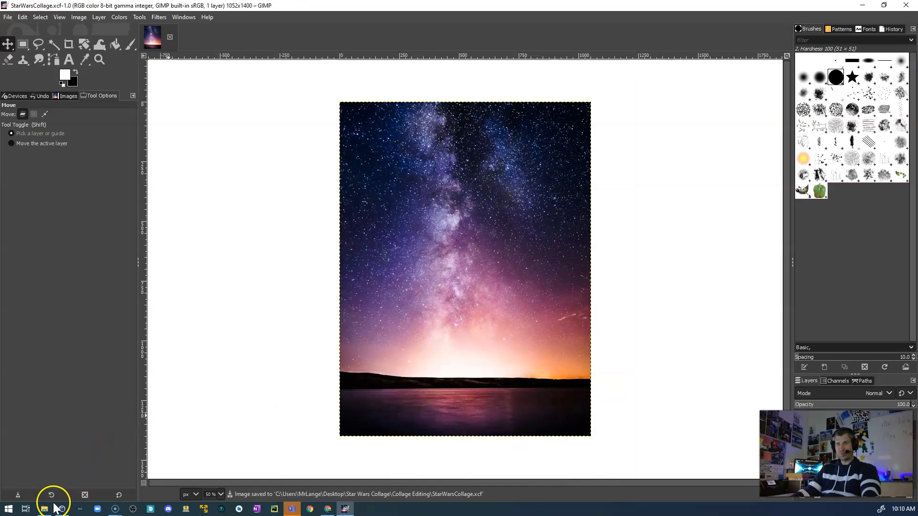
left_click(44, 508)
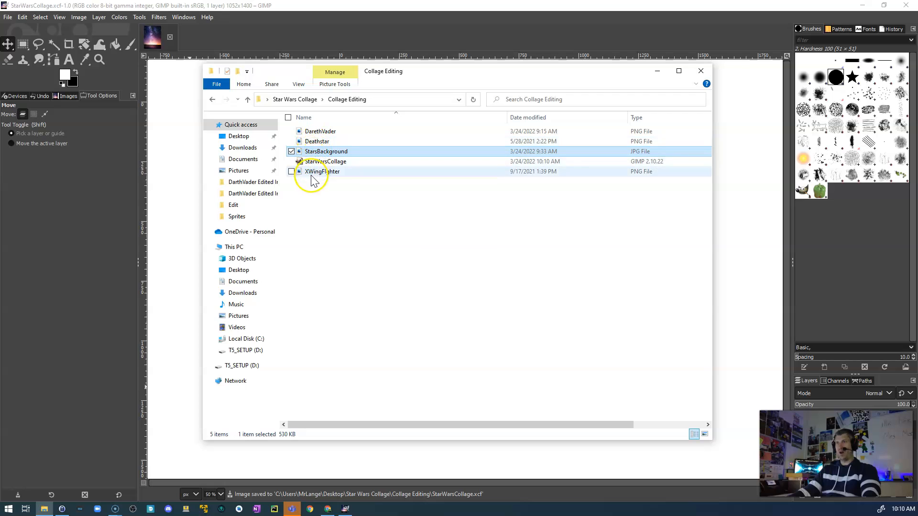
left_click(326, 151)
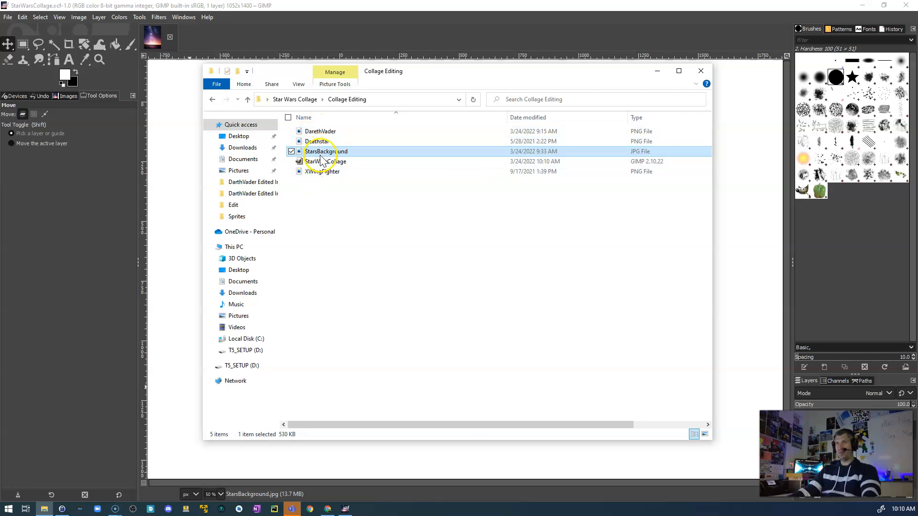
mouse_move(482, 88)
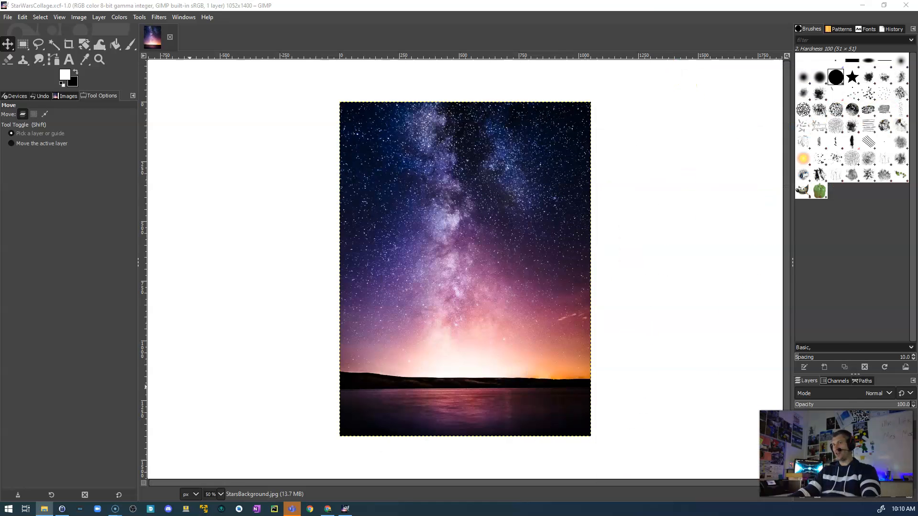
mouse_move(670, 270)
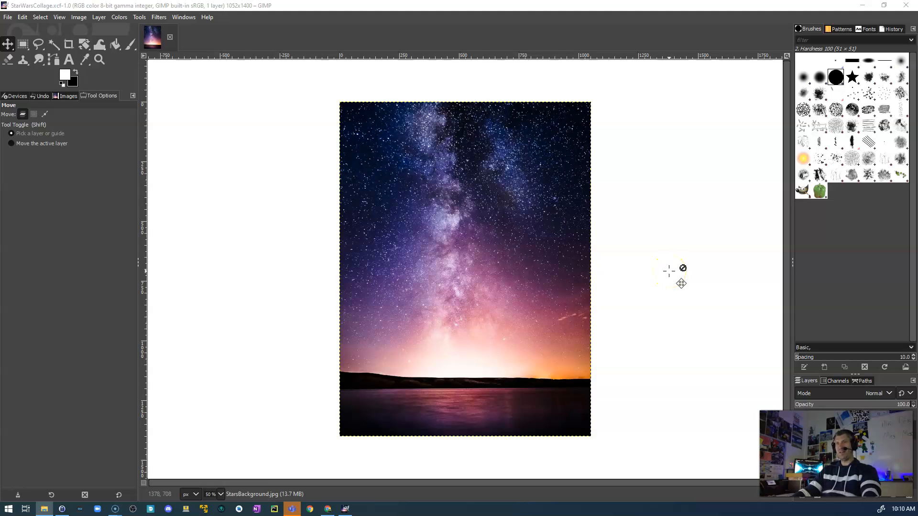
mouse_move(15, 498)
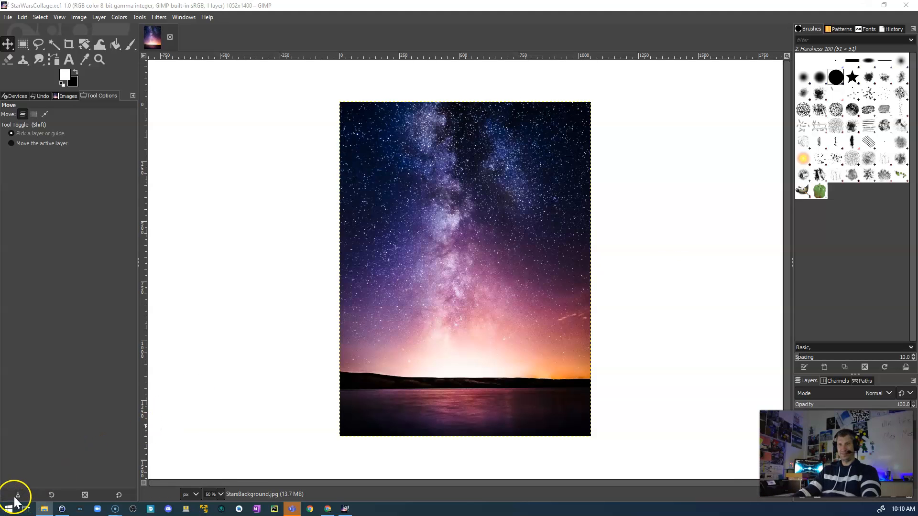